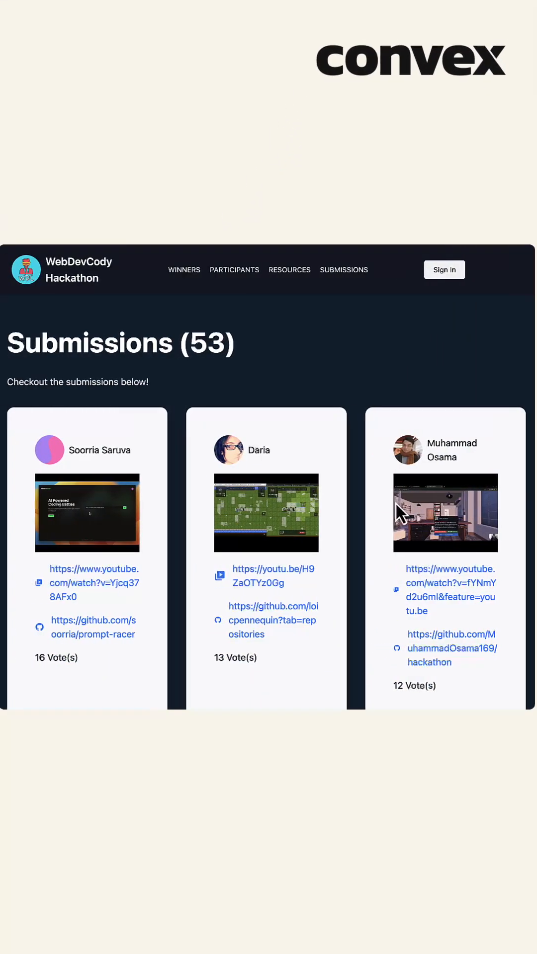
Scroll down the portfolio past Pokélife to the PromptRacer project and open its landing page.
scroll(down, 3)
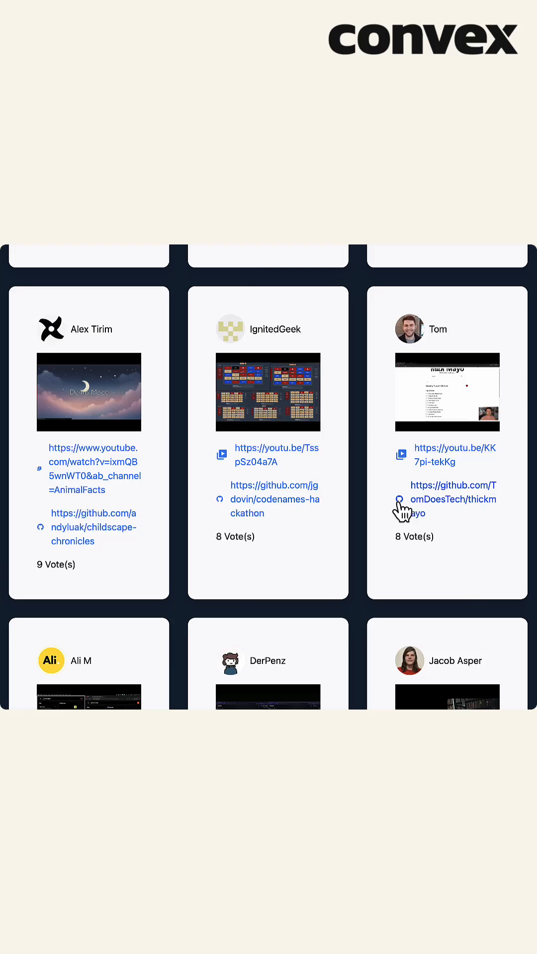
scroll(down, 3)
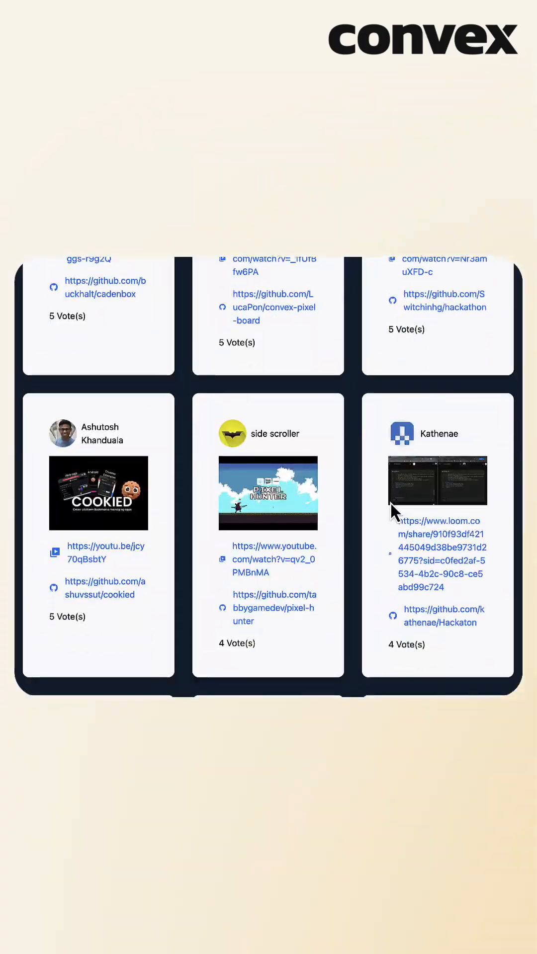
scroll(down, 3)
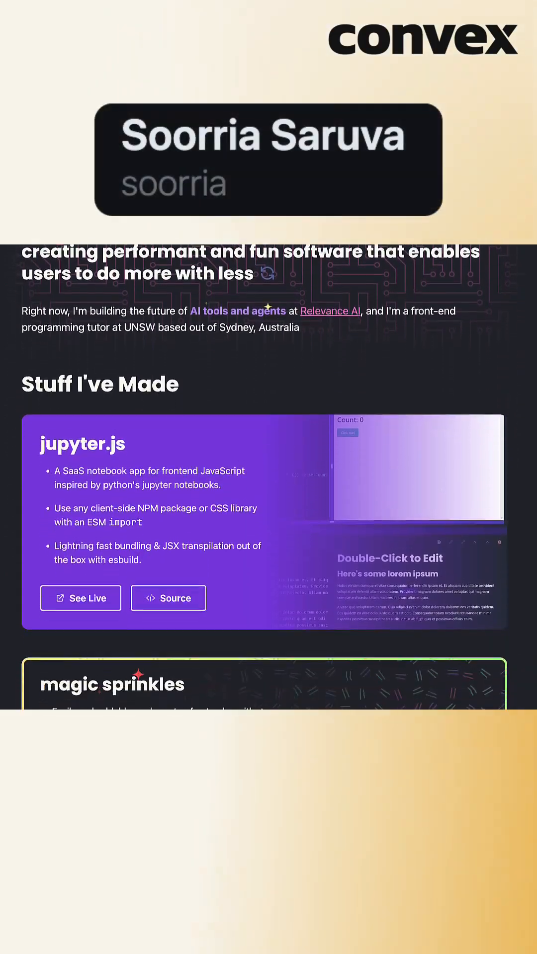
scroll(down, 3)
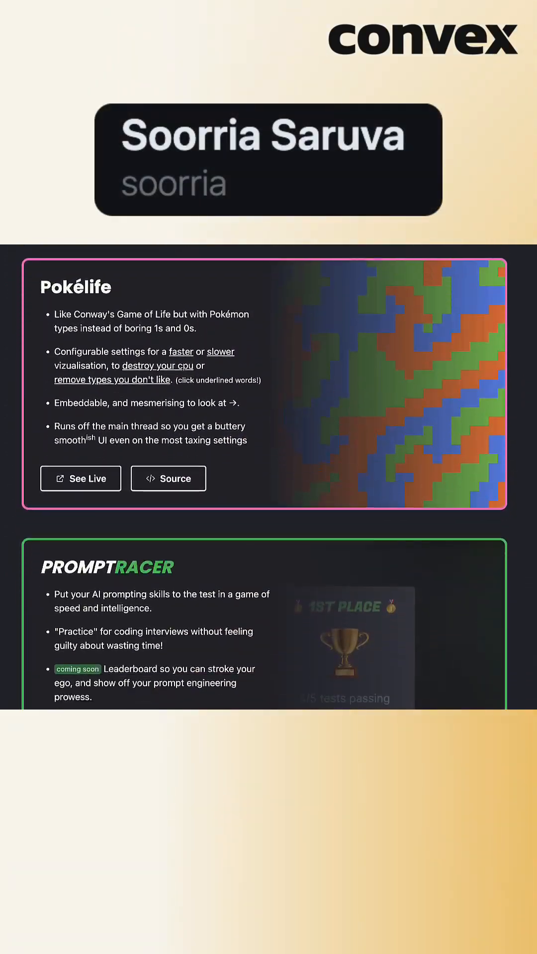
scroll(down, 3)
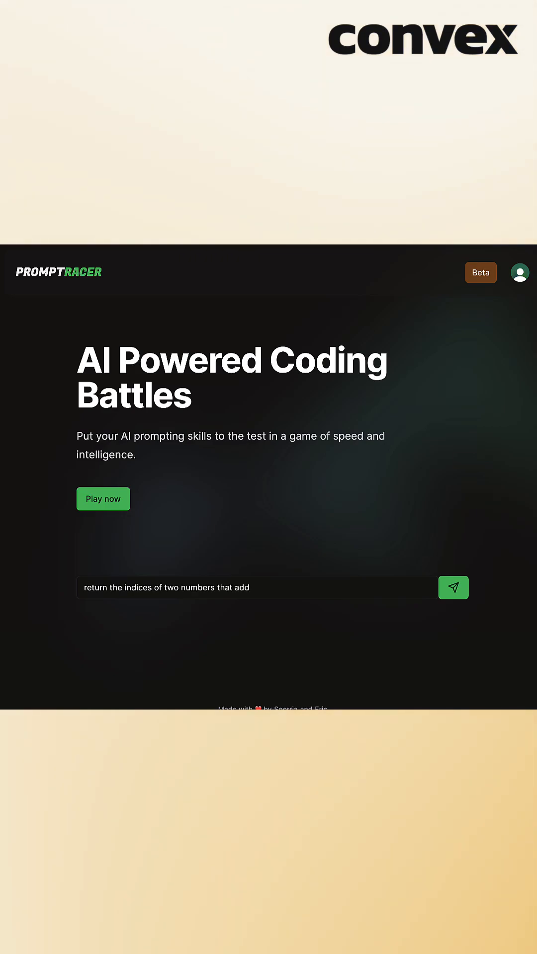
Submit the two-sum prompt, get a 5/5-passing solution, then start the consecutive-sequence challenge prompt.
click(453, 587)
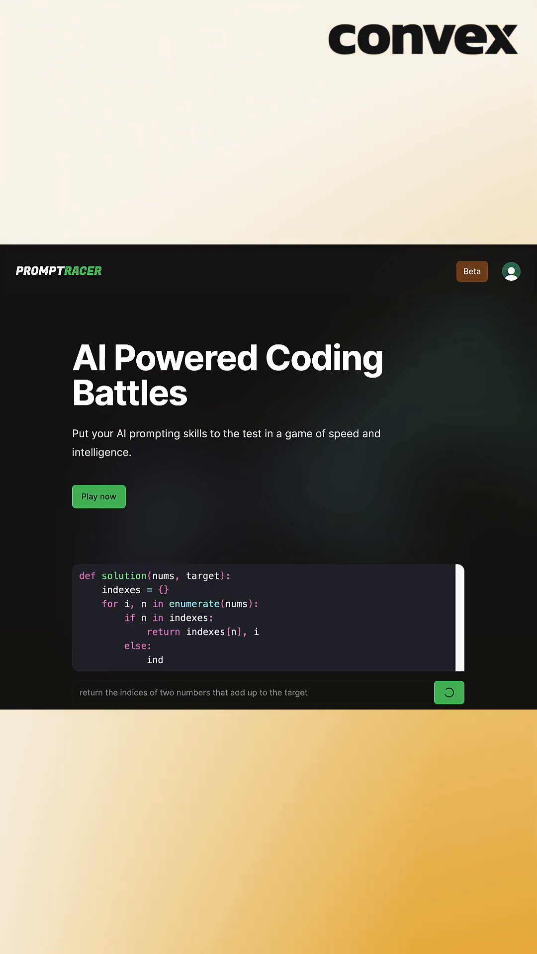
click(449, 692)
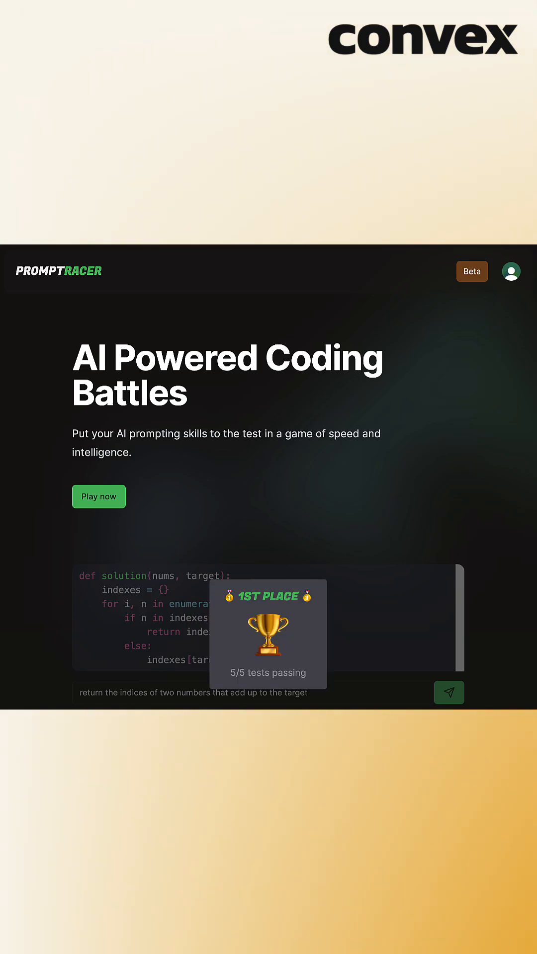
click(98, 496)
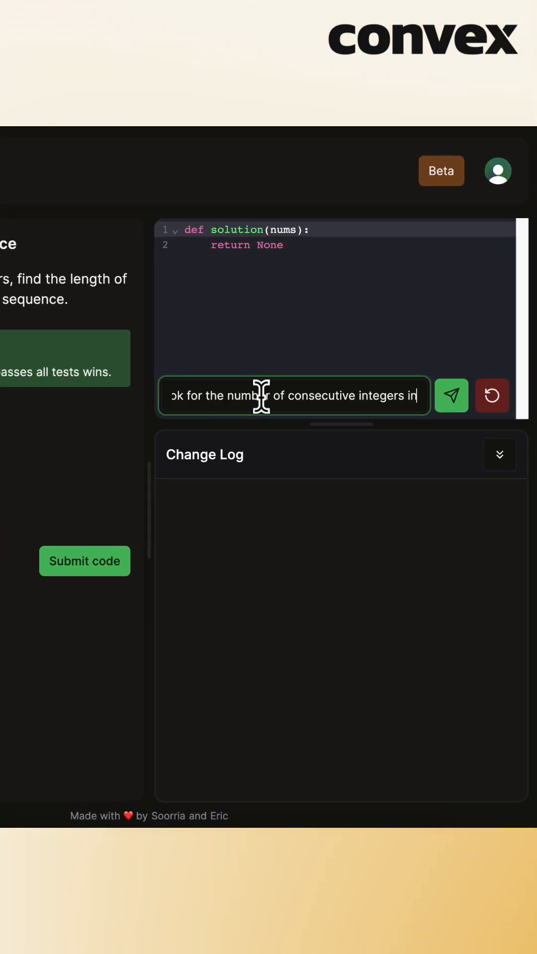
Generate the longest-consecutive-sequence code and run tests: two pass, solution([5,4,3,2,1]) fails.
click(451, 395)
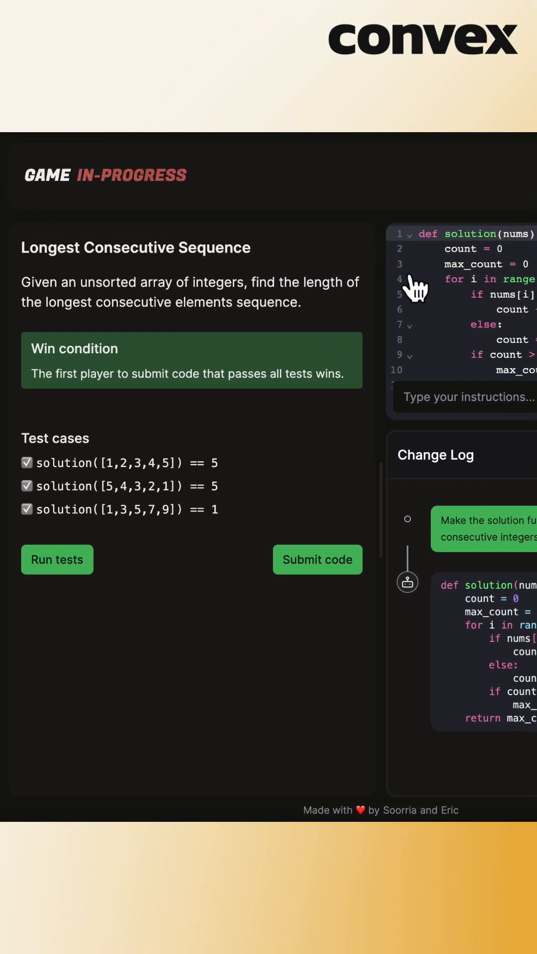
click(56, 559)
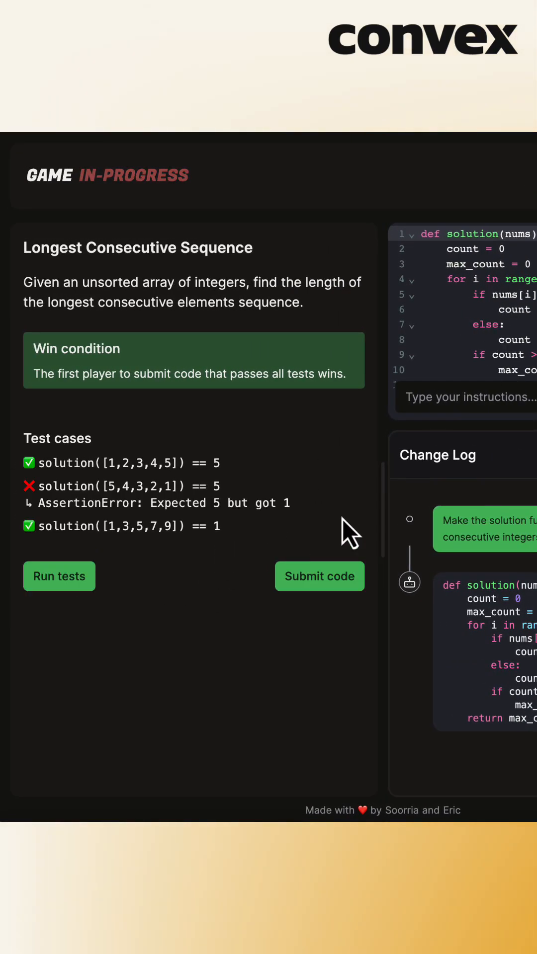